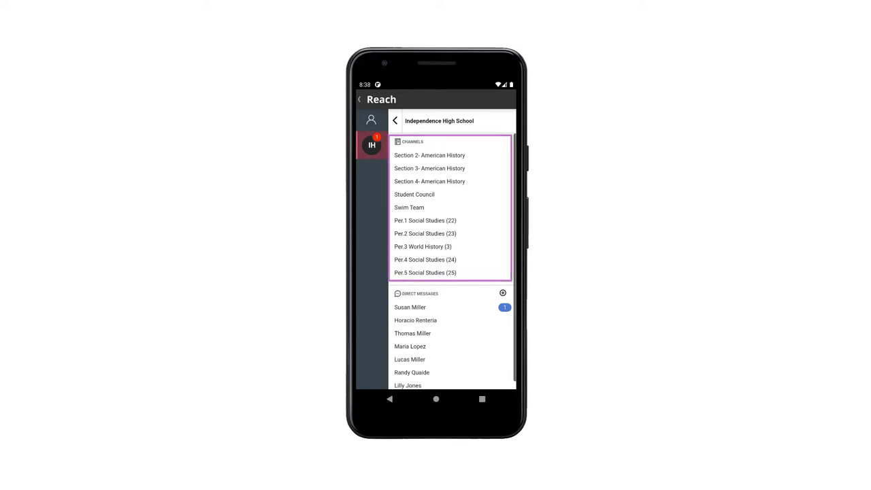
Step: Open the Section 2: American History channel chat from the school's channel list
click(430, 155)
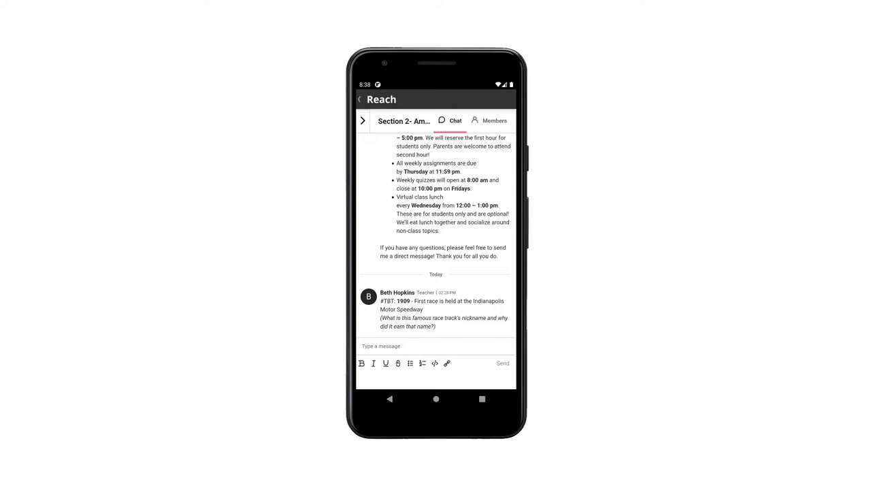
Step: Write 'Hello parents. Results for the chapter 4 test have b…' and send it with confirmation
click(436, 345)
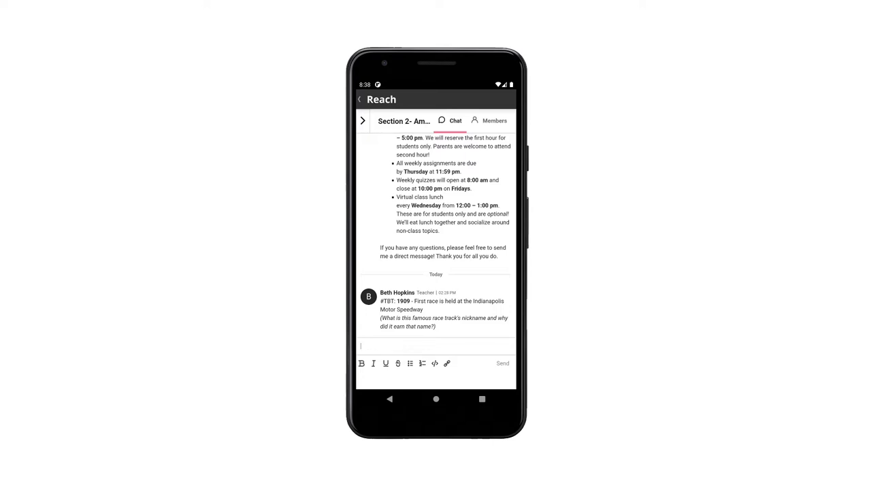
text(Hello parents.)
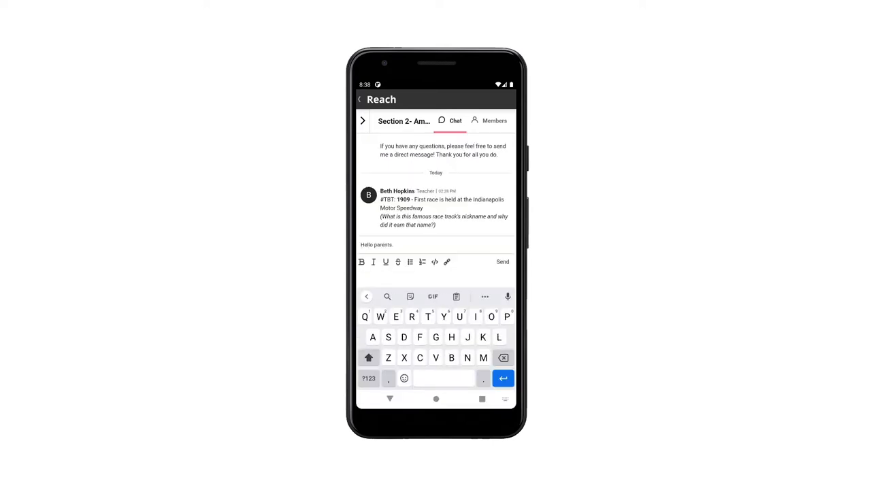
text(Results for the chapter 4 test have been posted.)
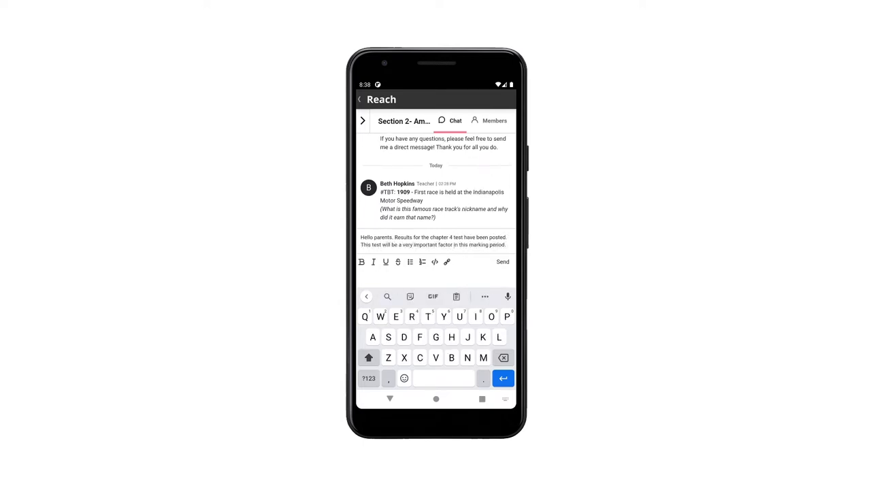
click(503, 261)
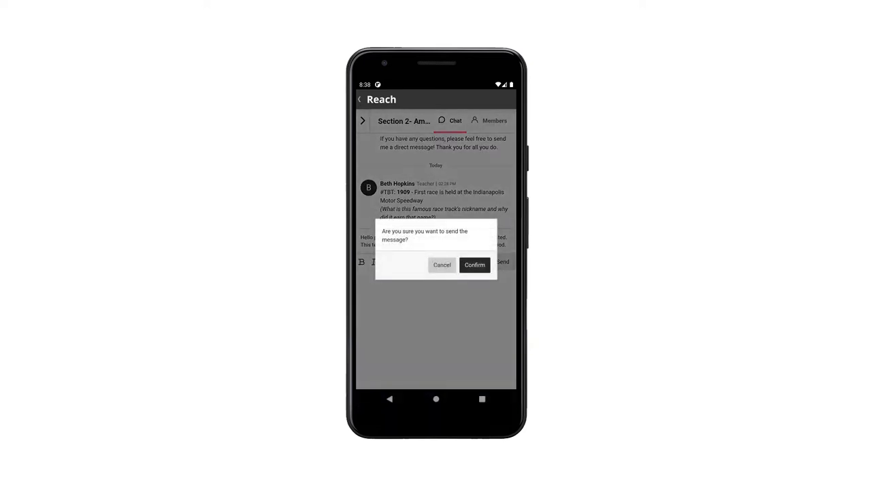
click(474, 264)
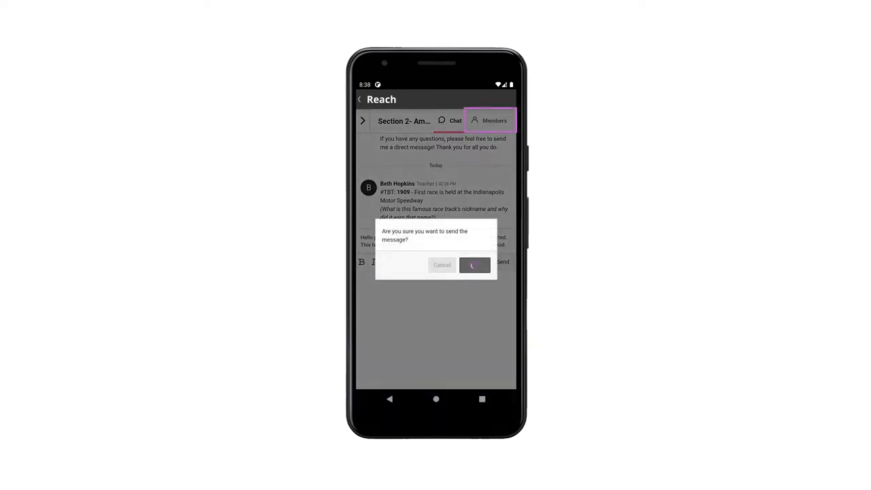
Step: Leave the Section 2 channel back to the Independence High School overview
click(473, 264)
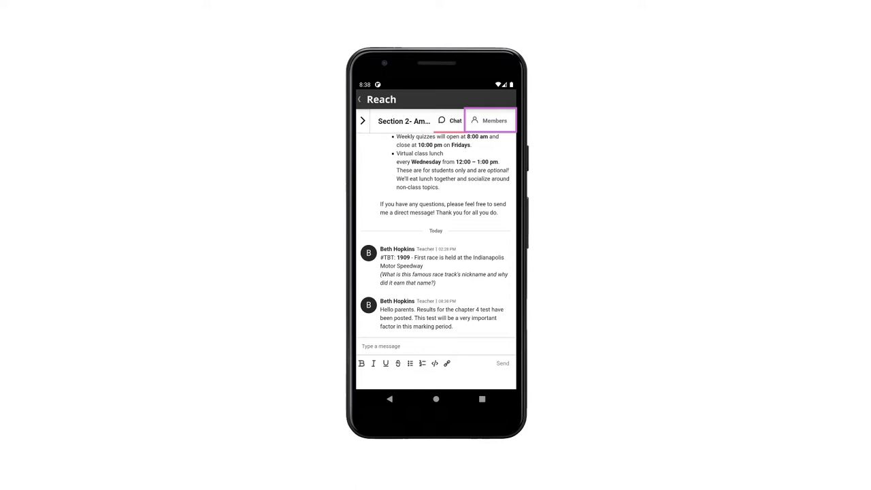
click(490, 120)
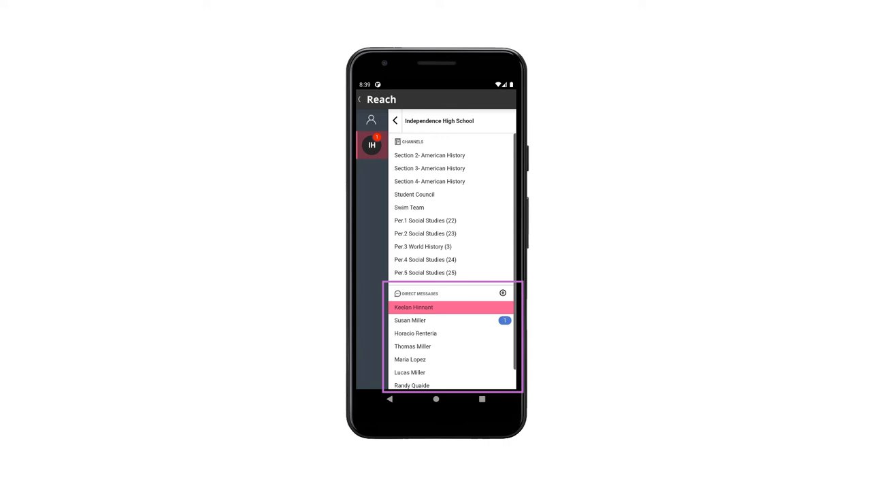
click(503, 294)
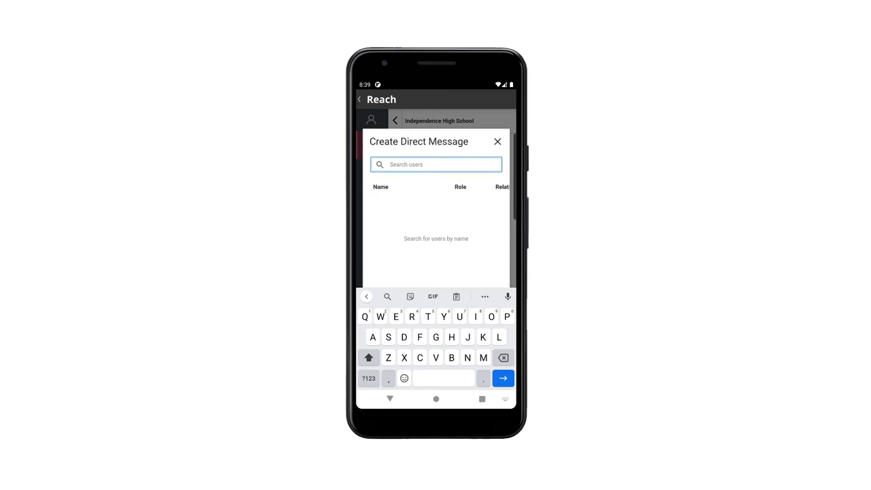
text(la)
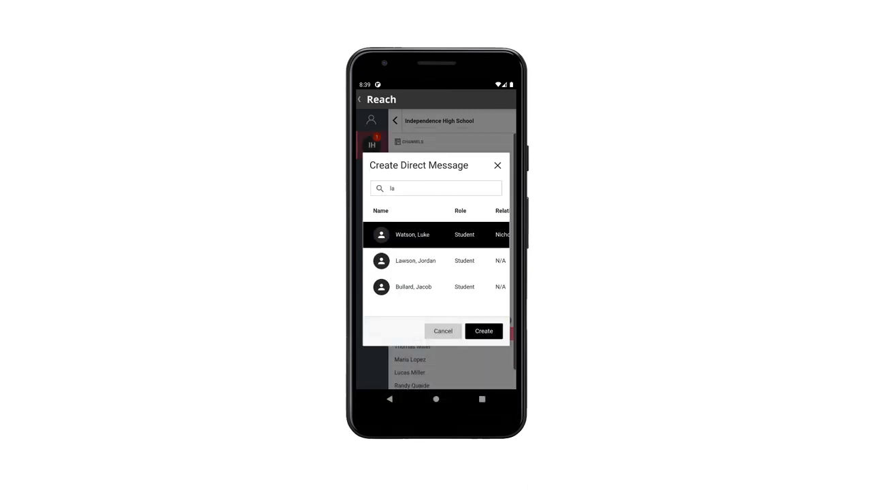
click(485, 331)
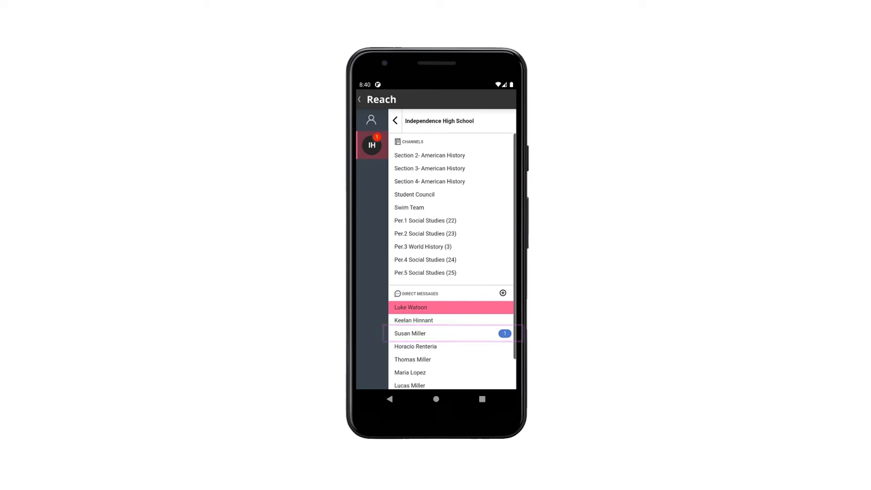
click(417, 347)
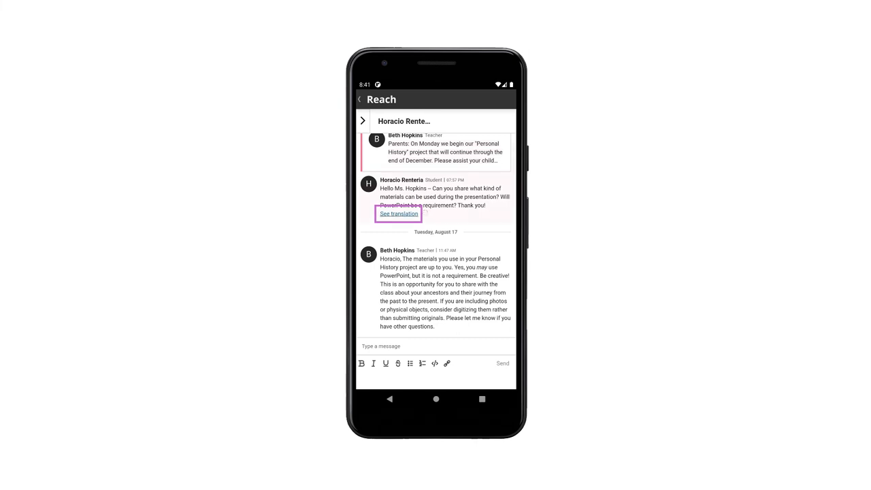
click(398, 214)
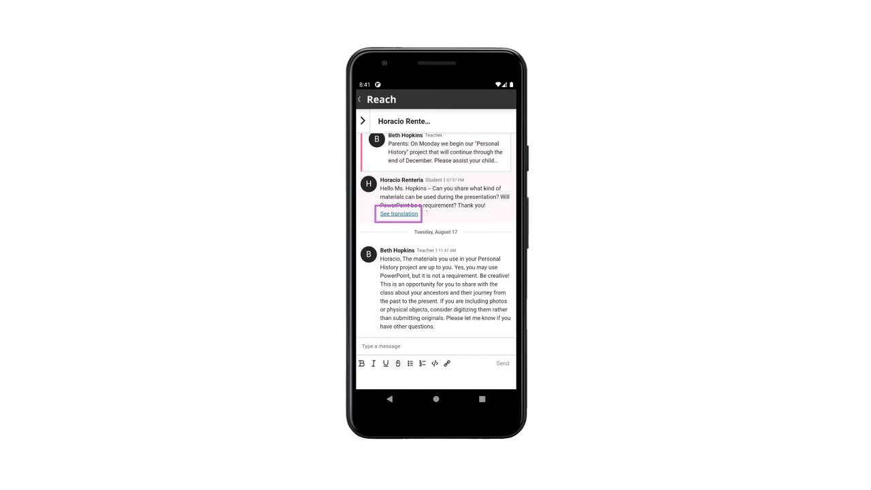
click(398, 212)
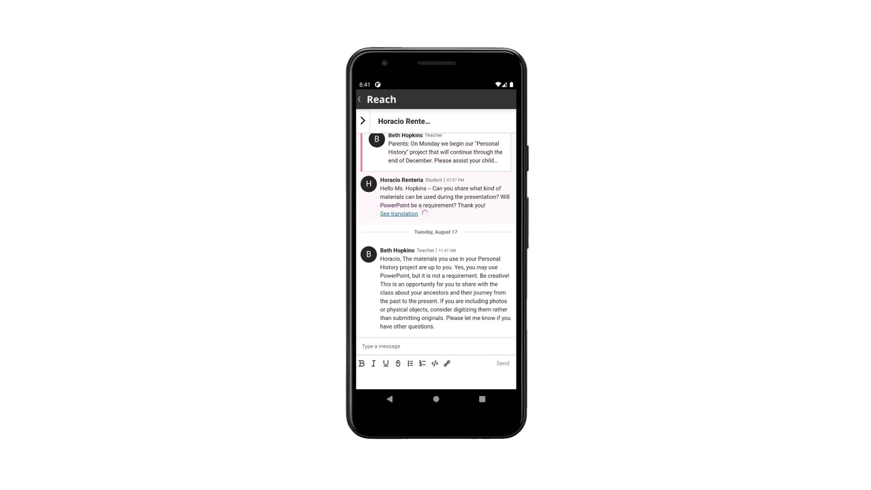
click(399, 213)
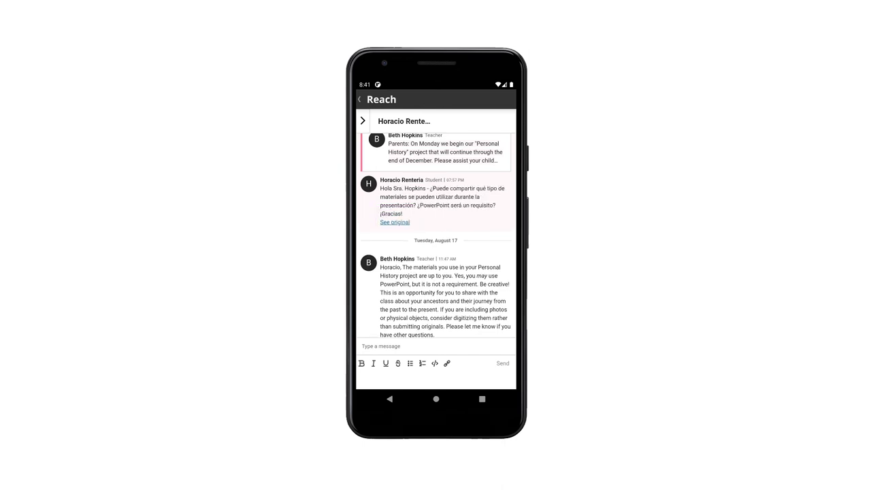